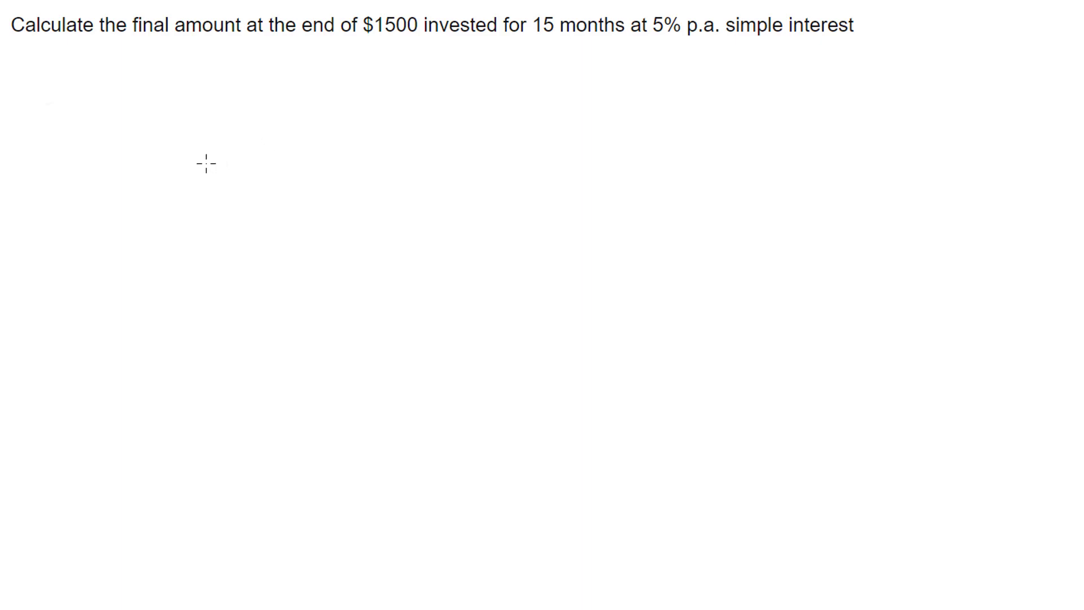
mouse_move(135, 102)
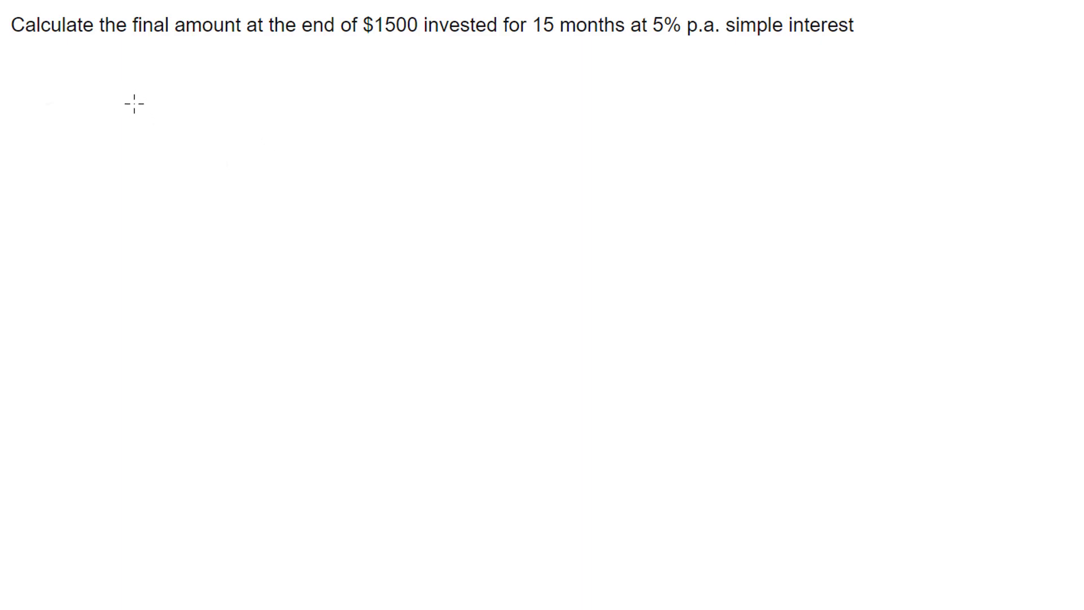
mouse_move(412, 90)
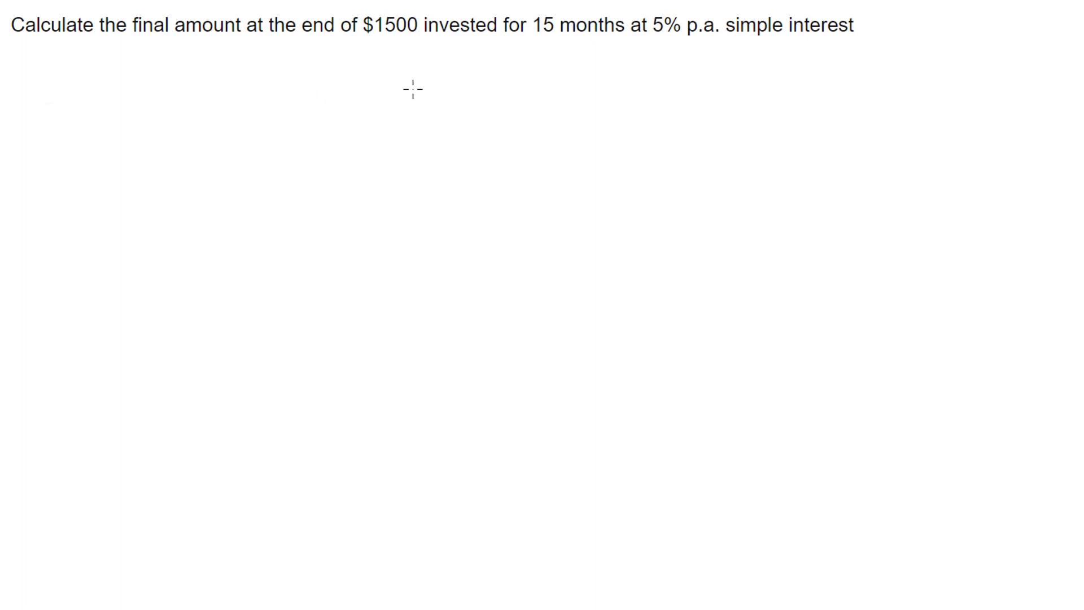
mouse_move(589, 135)
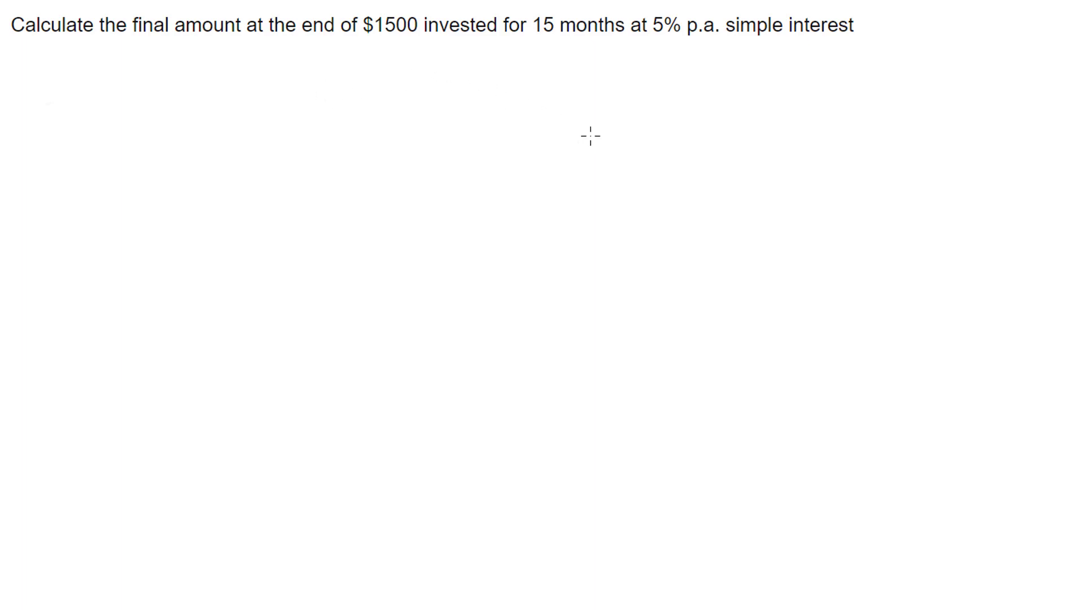
mouse_move(719, 81)
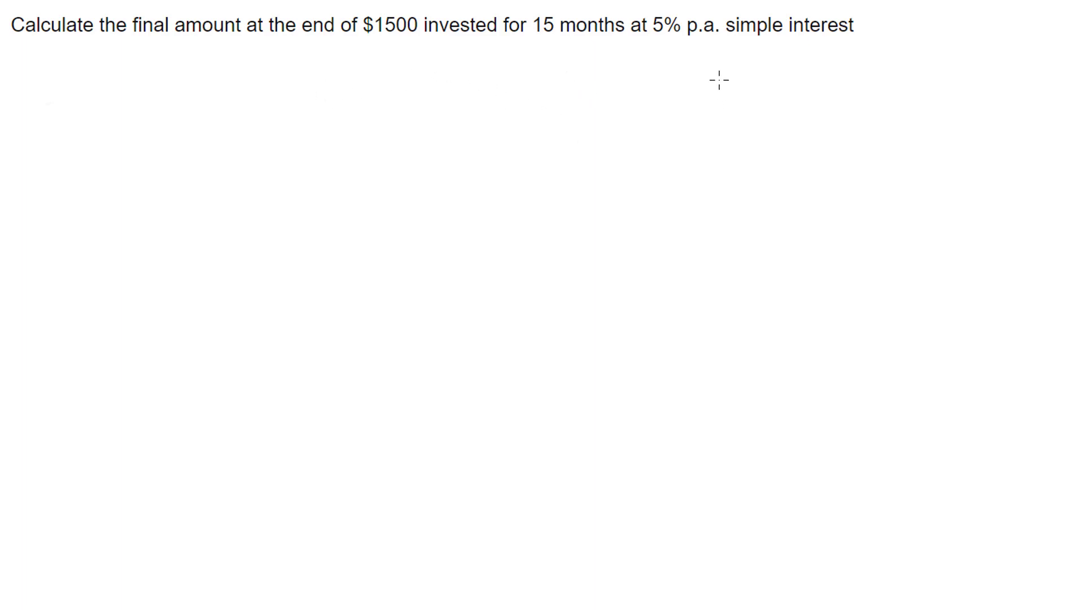
mouse_move(132, 37)
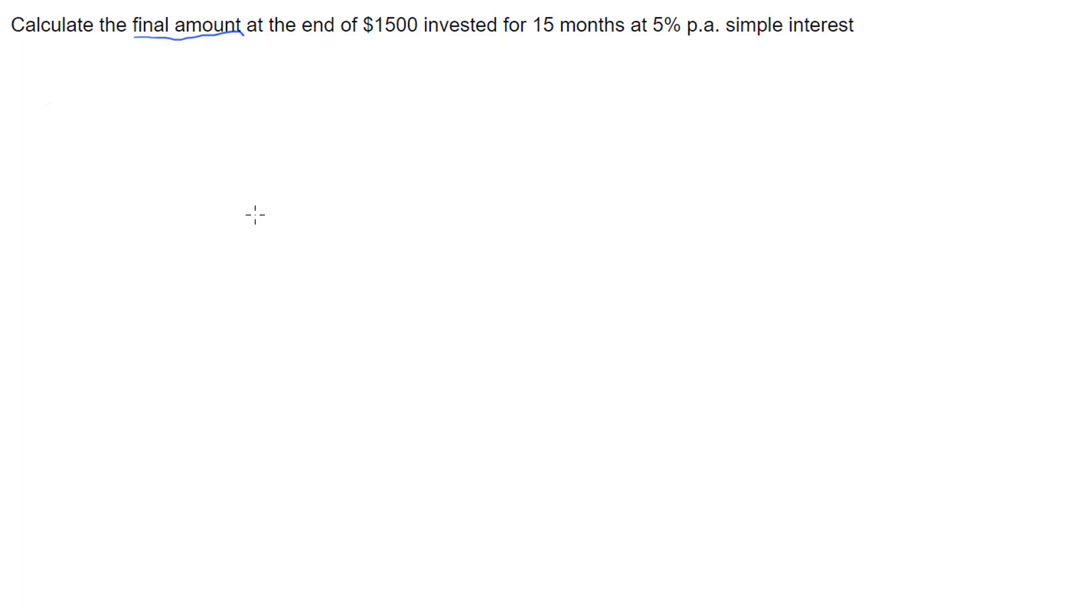
mouse_move(407, 166)
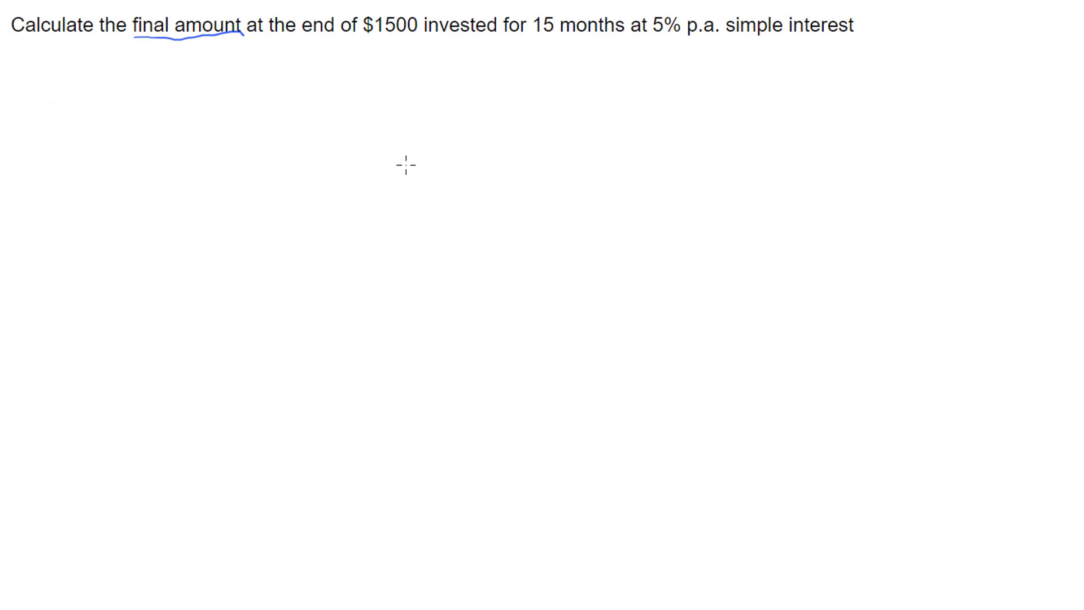
mouse_move(486, 250)
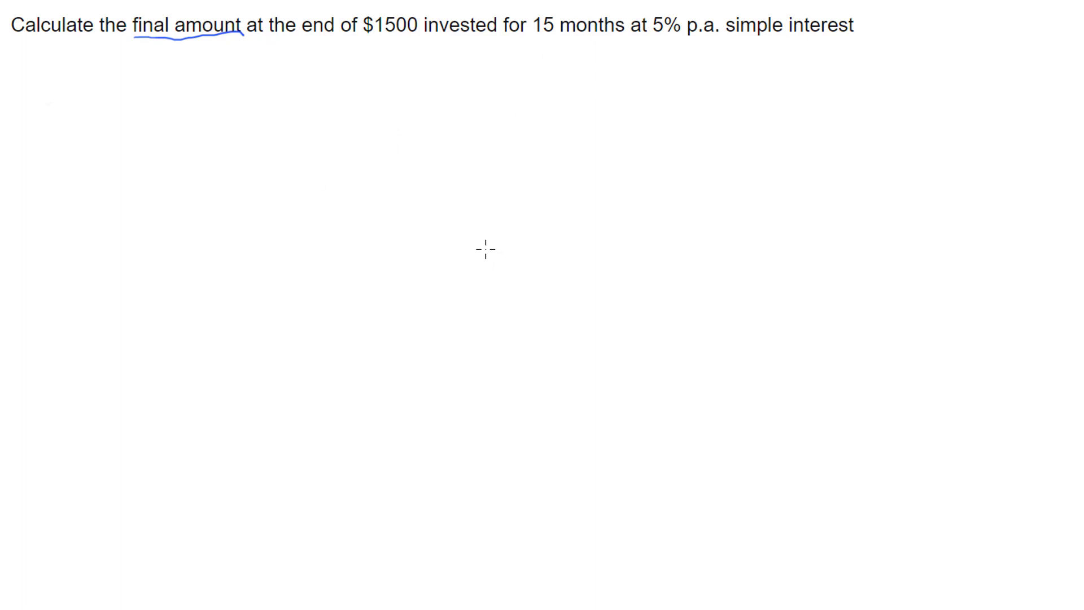
mouse_move(345, 293)
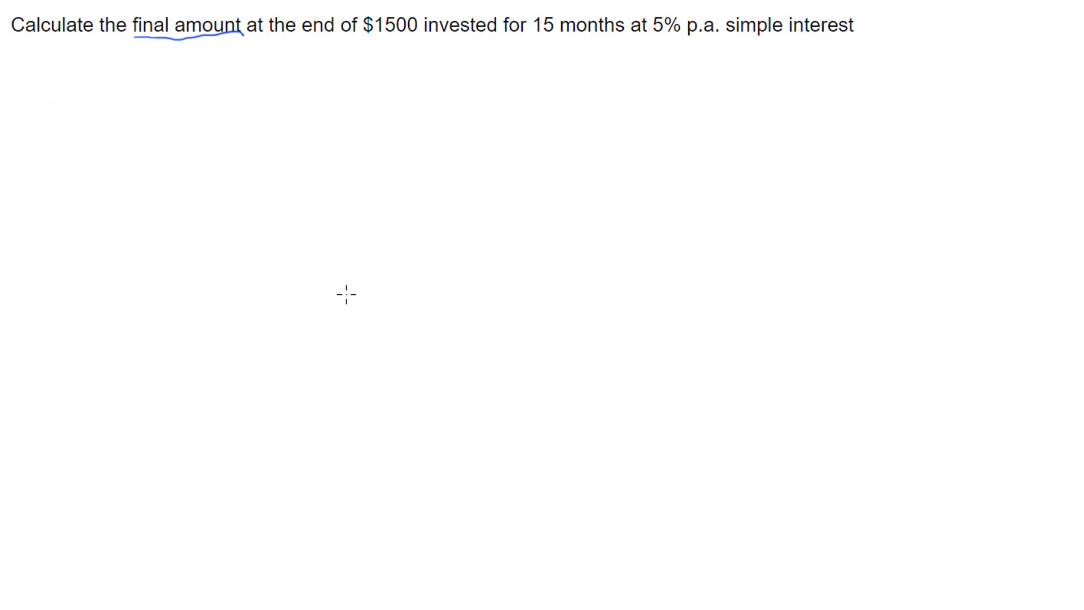
mouse_move(243, 386)
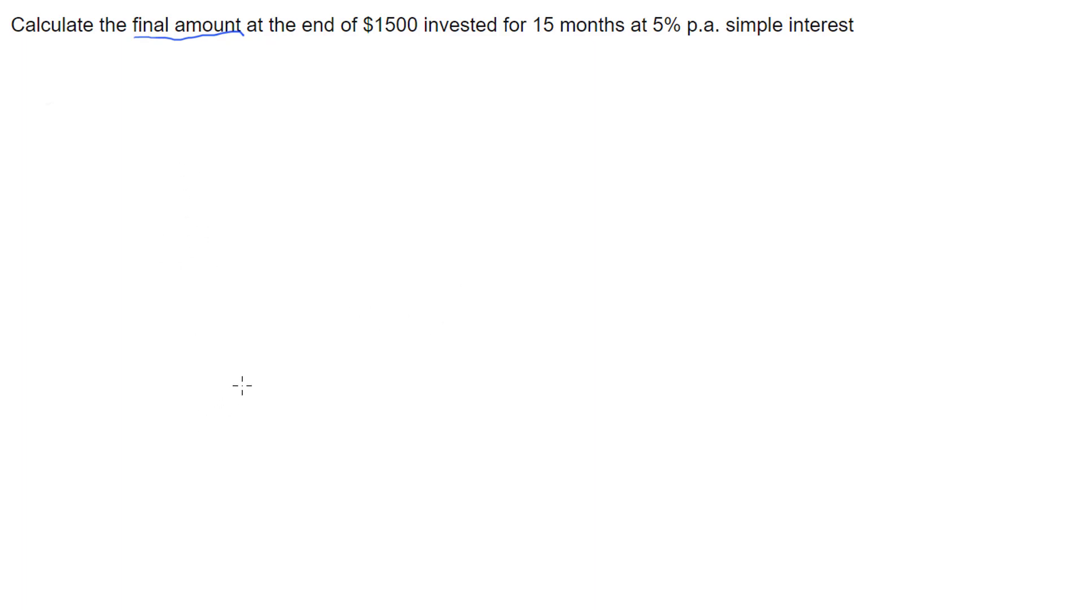
mouse_move(447, 153)
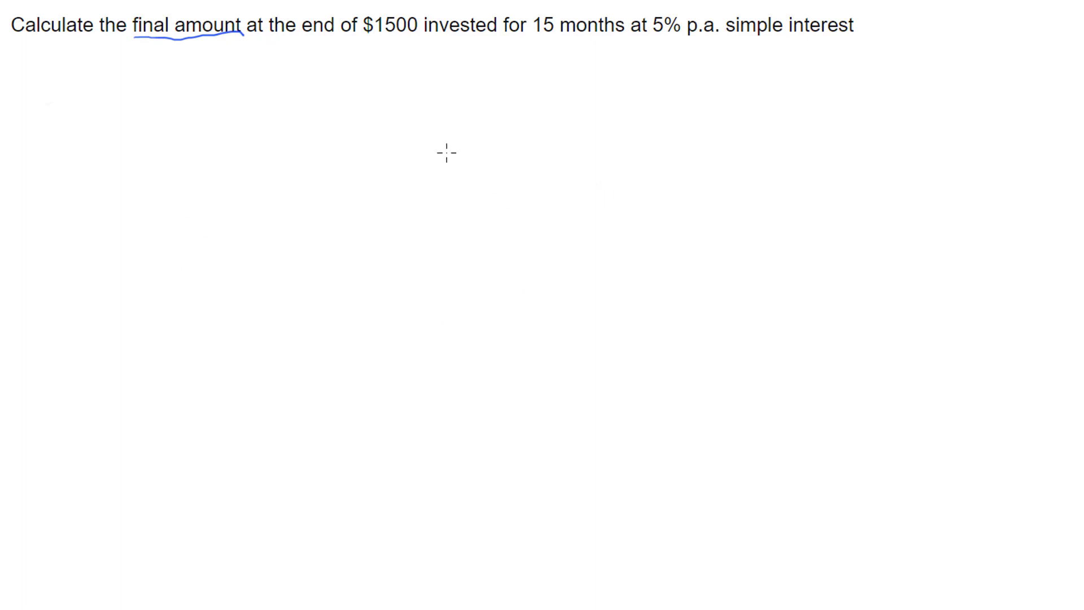
mouse_move(215, 347)
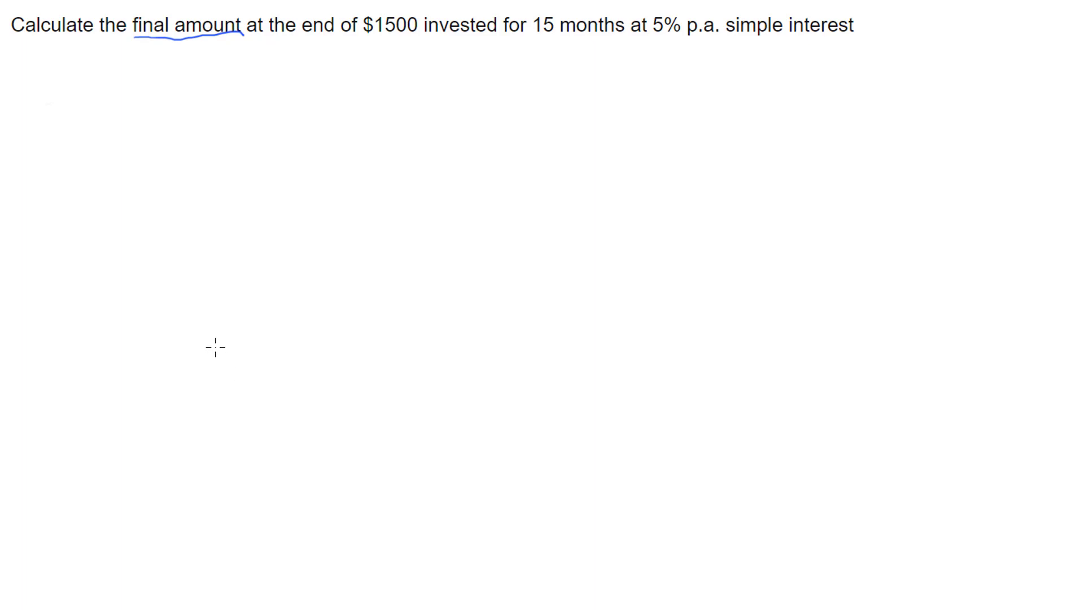
mouse_move(142, 92)
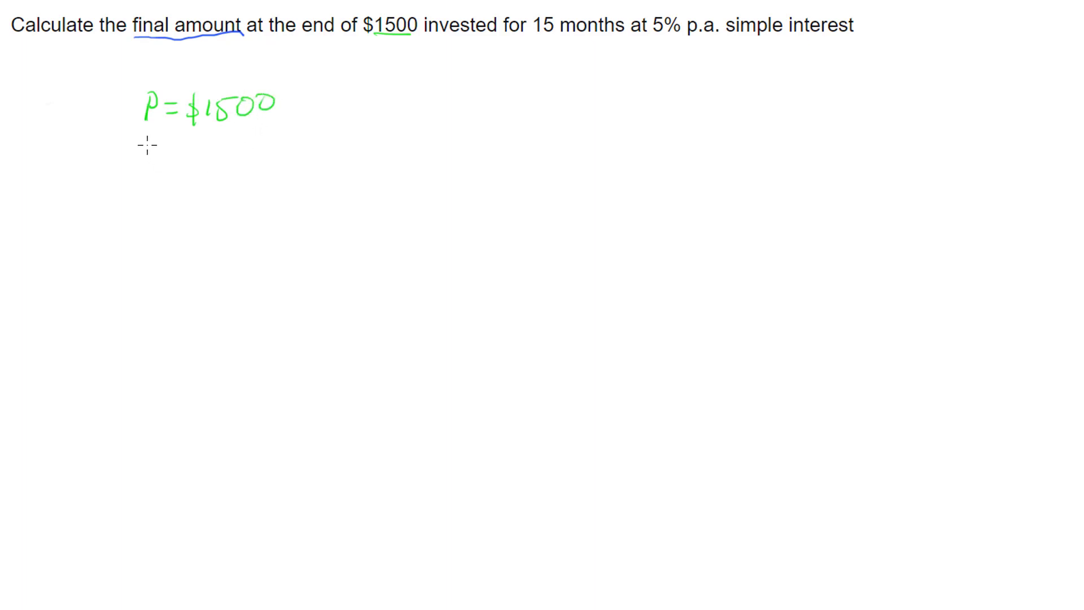
text(R=)
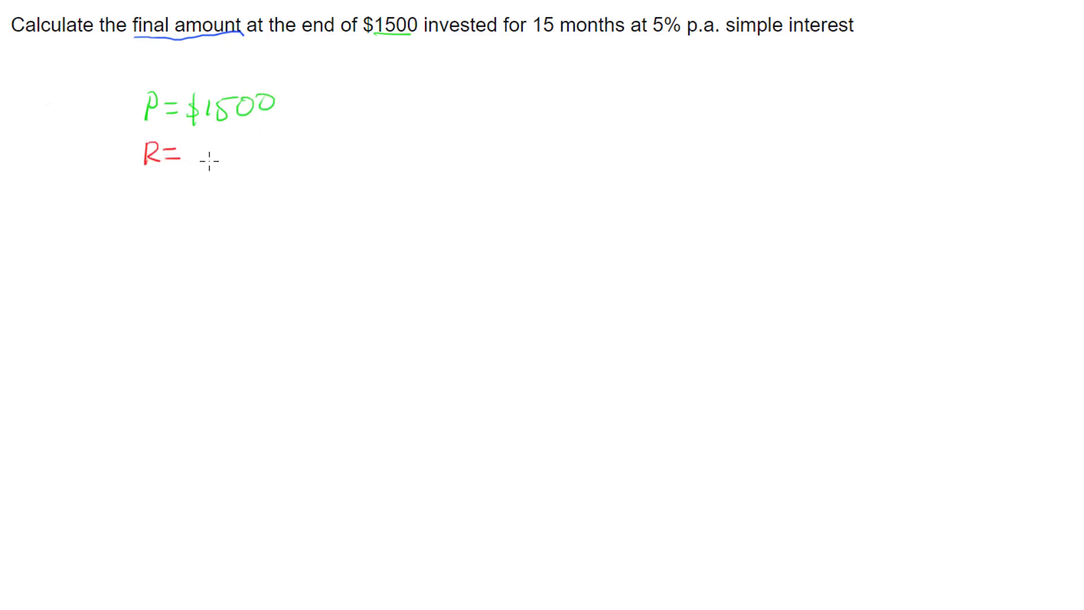
mouse_move(669, 40)
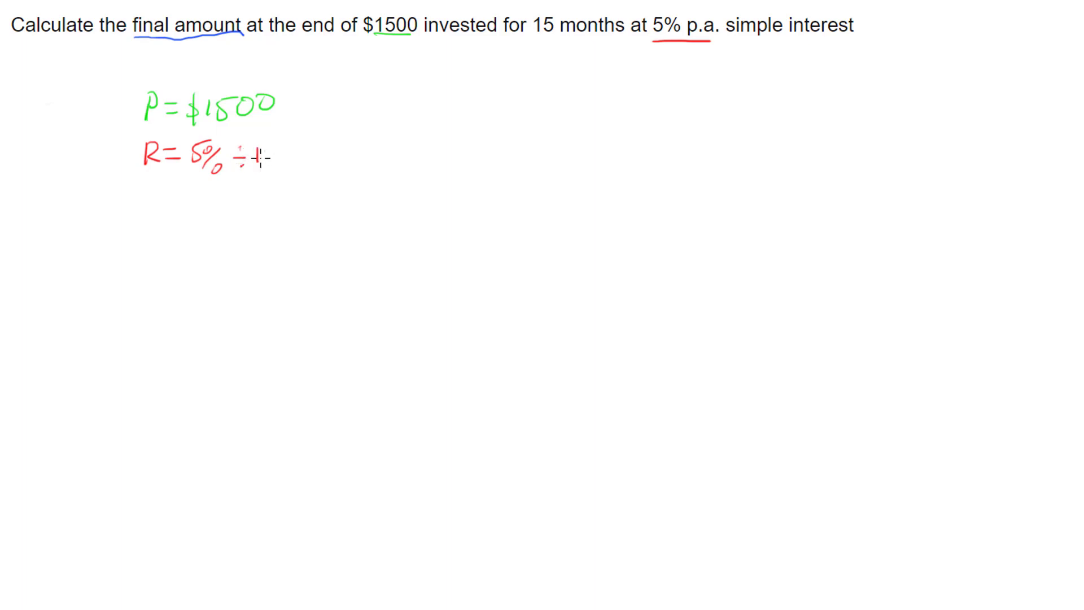
text(100 = 0.05)
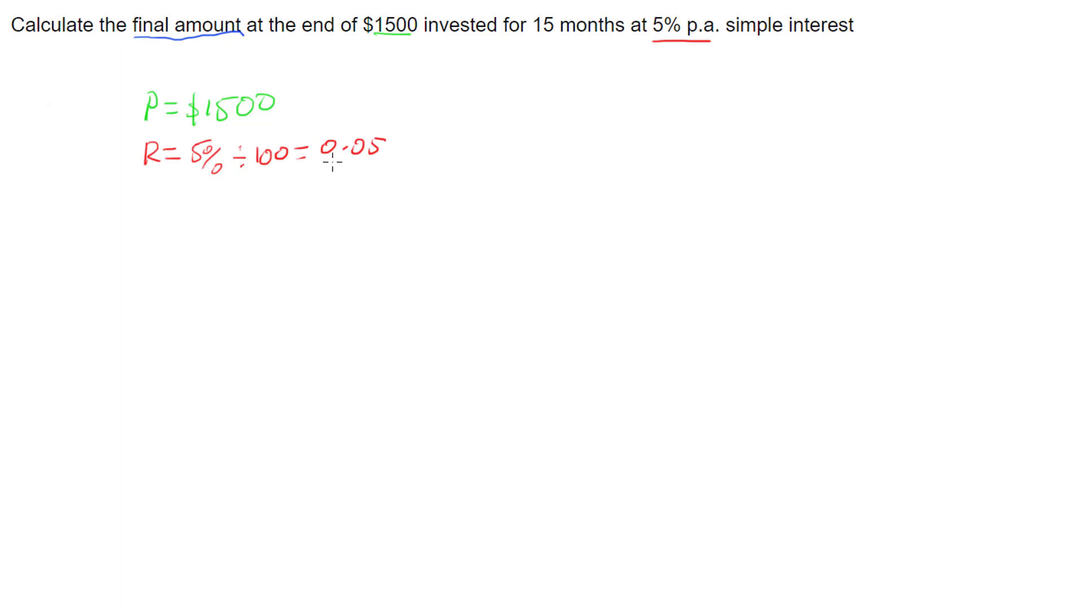
mouse_move(204, 247)
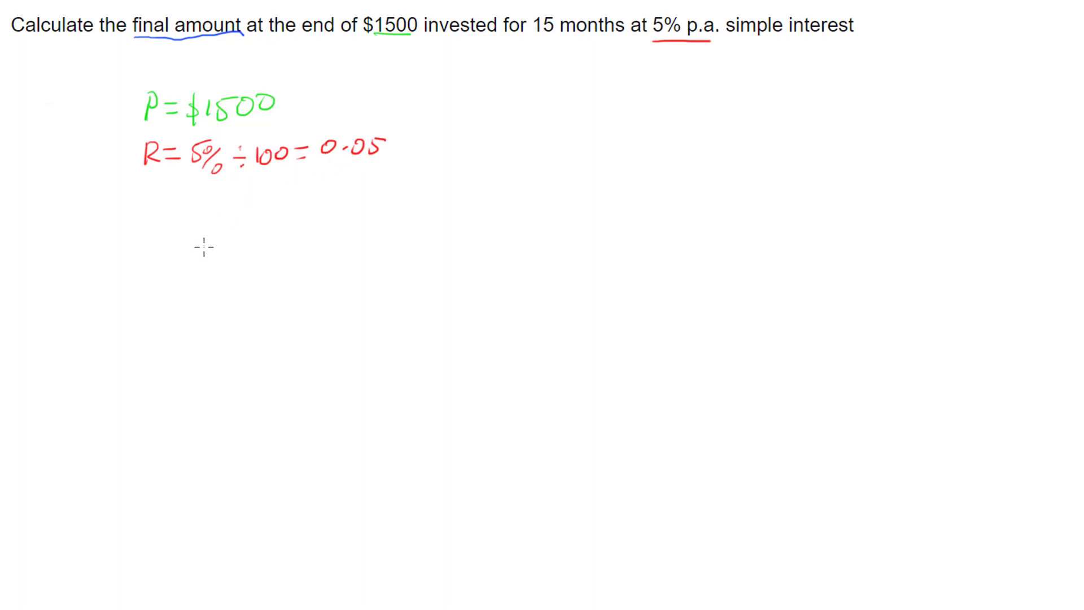
text(T=1)
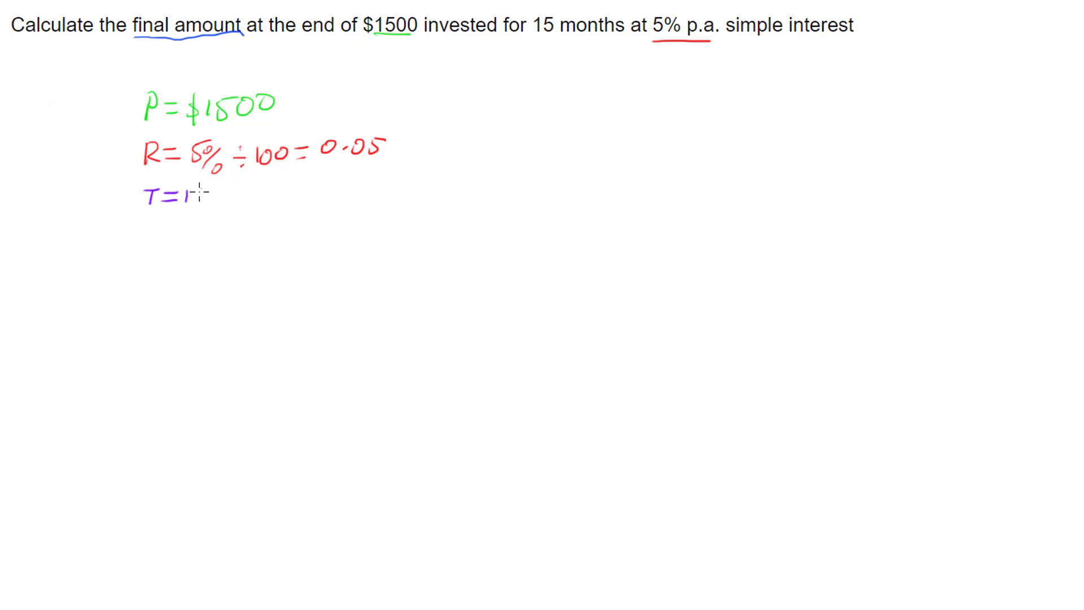
text(5months)
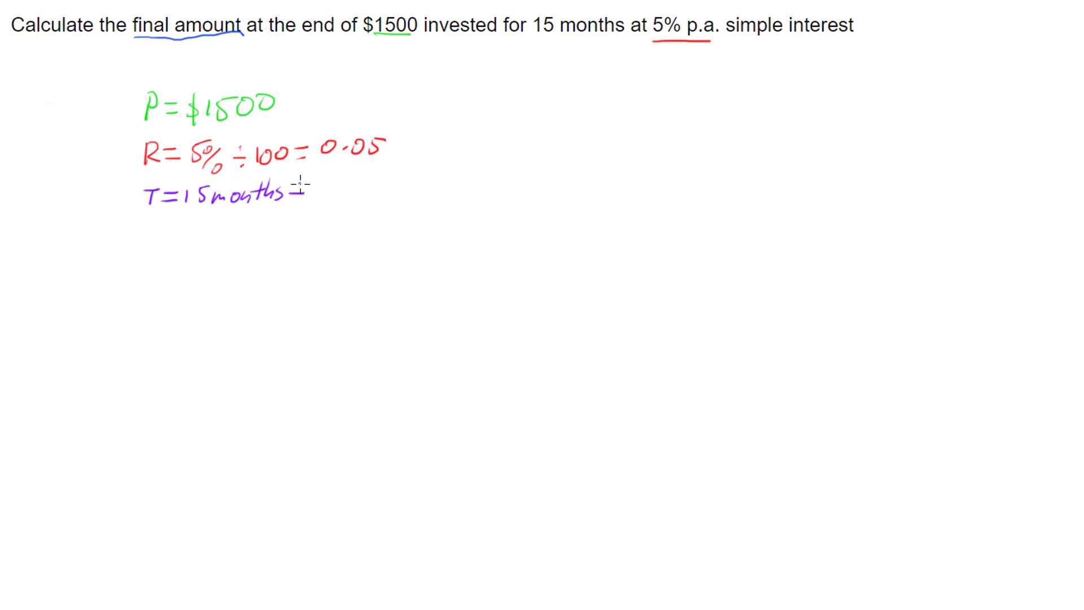
text(12=)
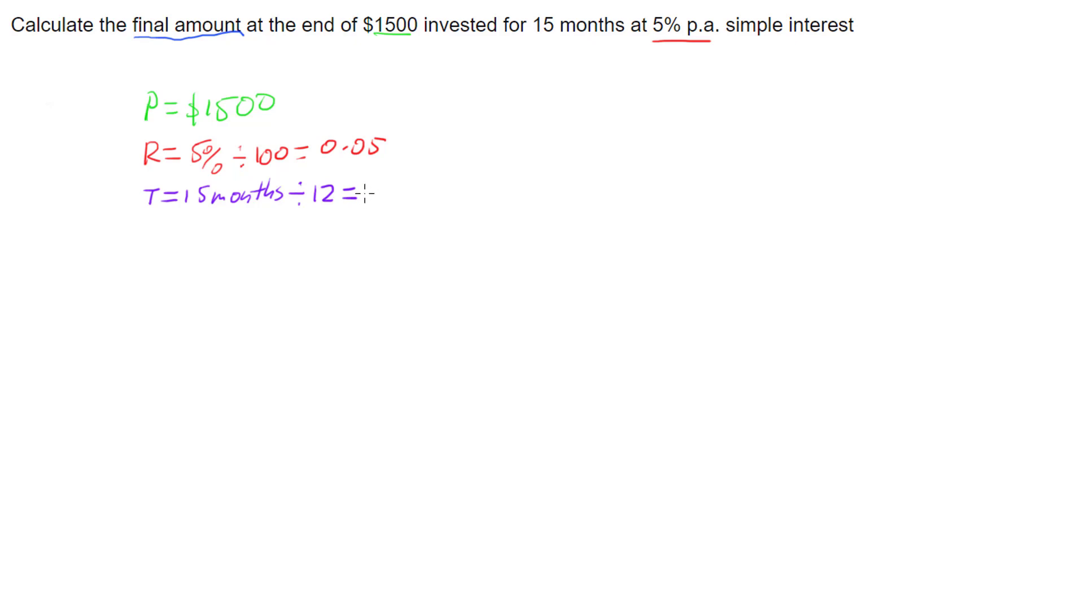
text(1.25years)
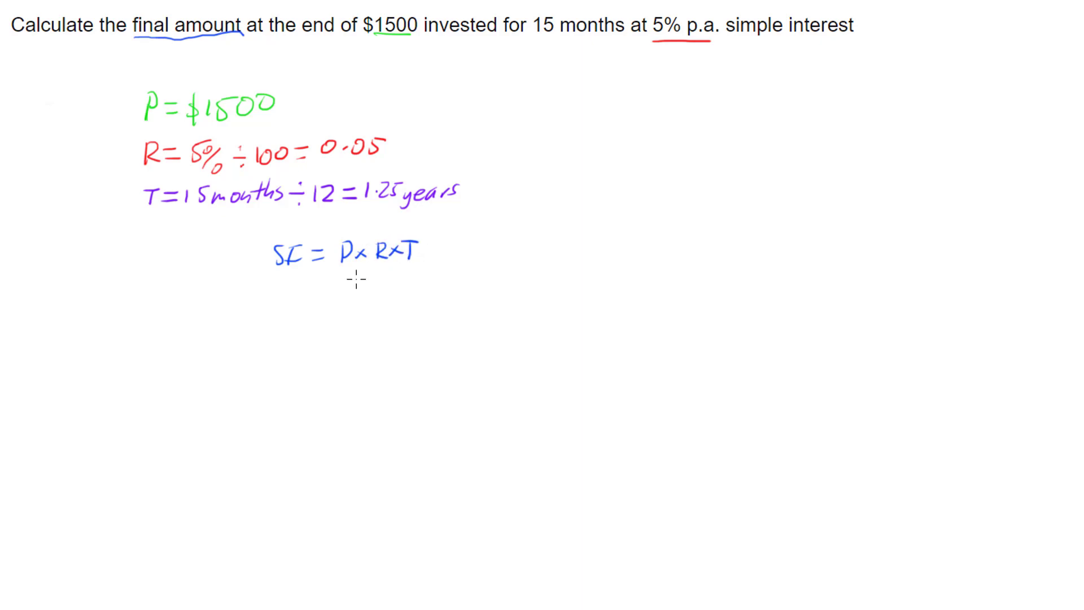
text(SI)
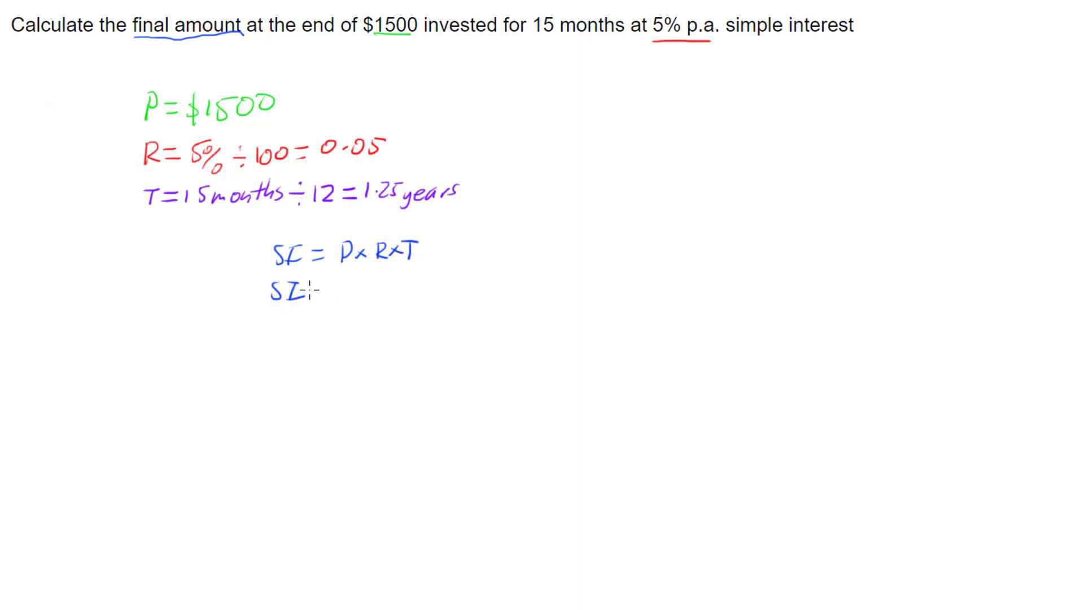
text(1500)
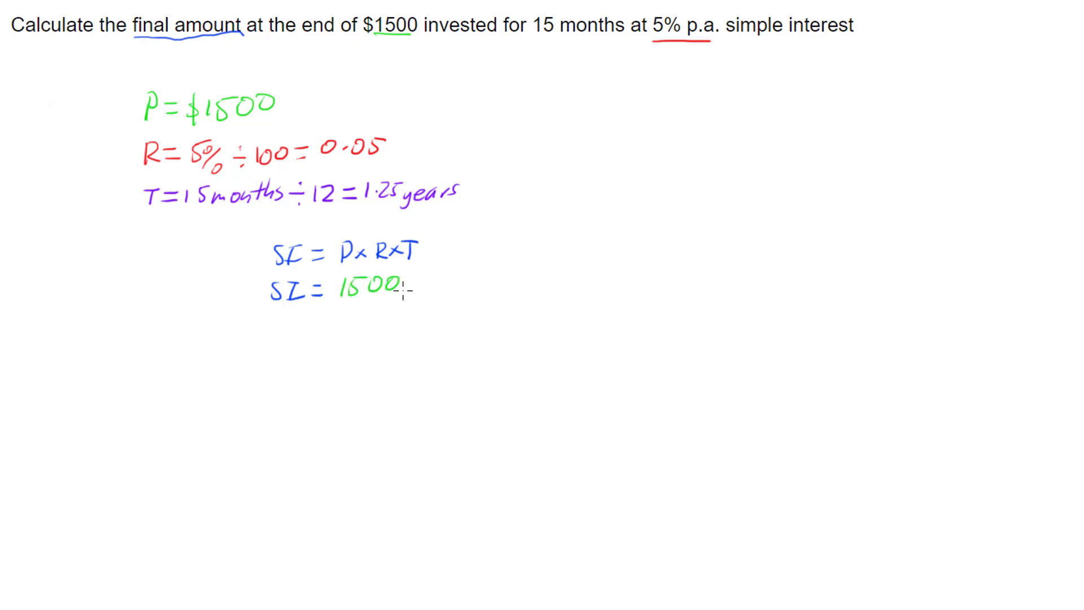
text(×0.05)
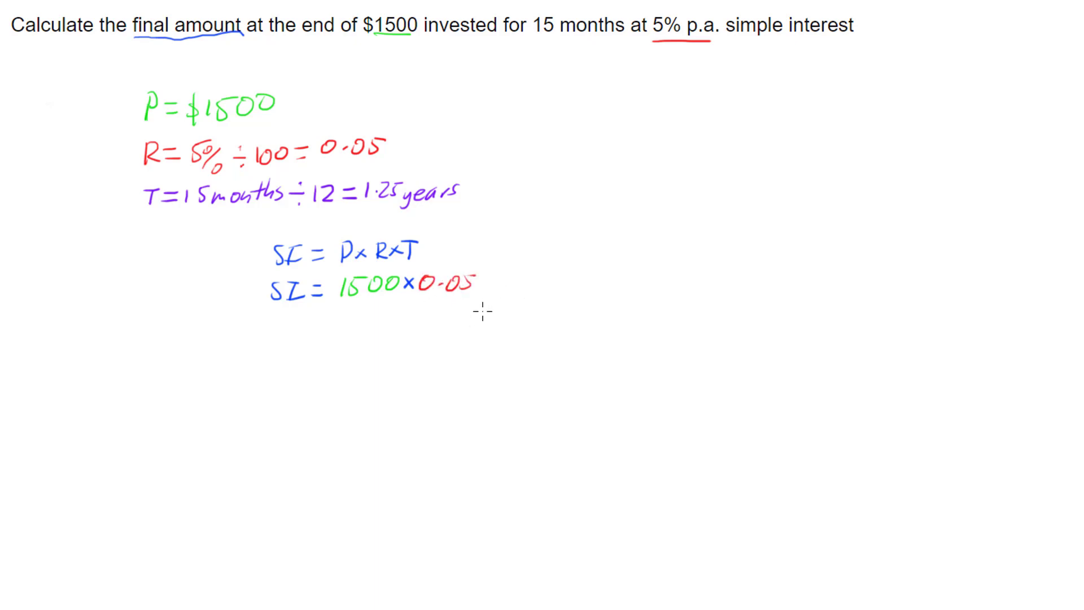